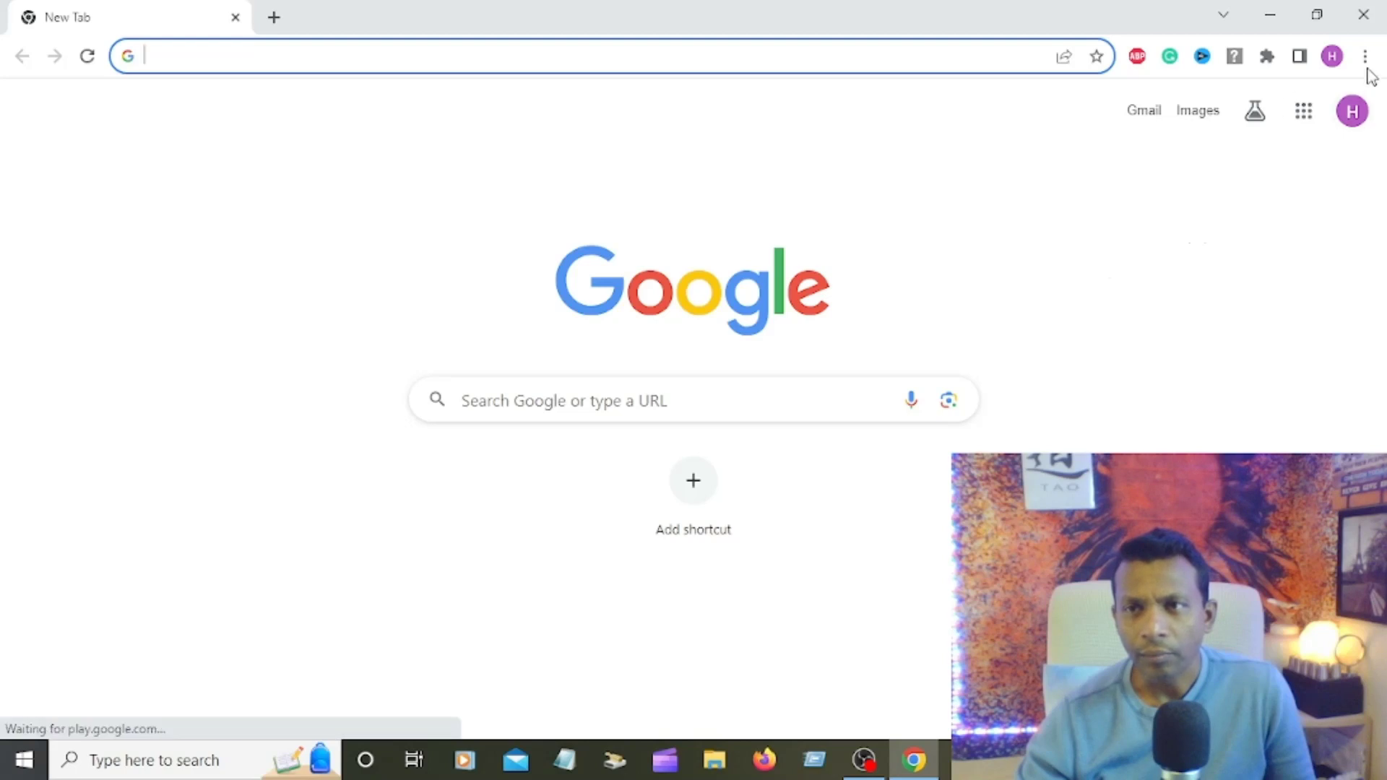
pyautogui.moveTo(1364, 56)
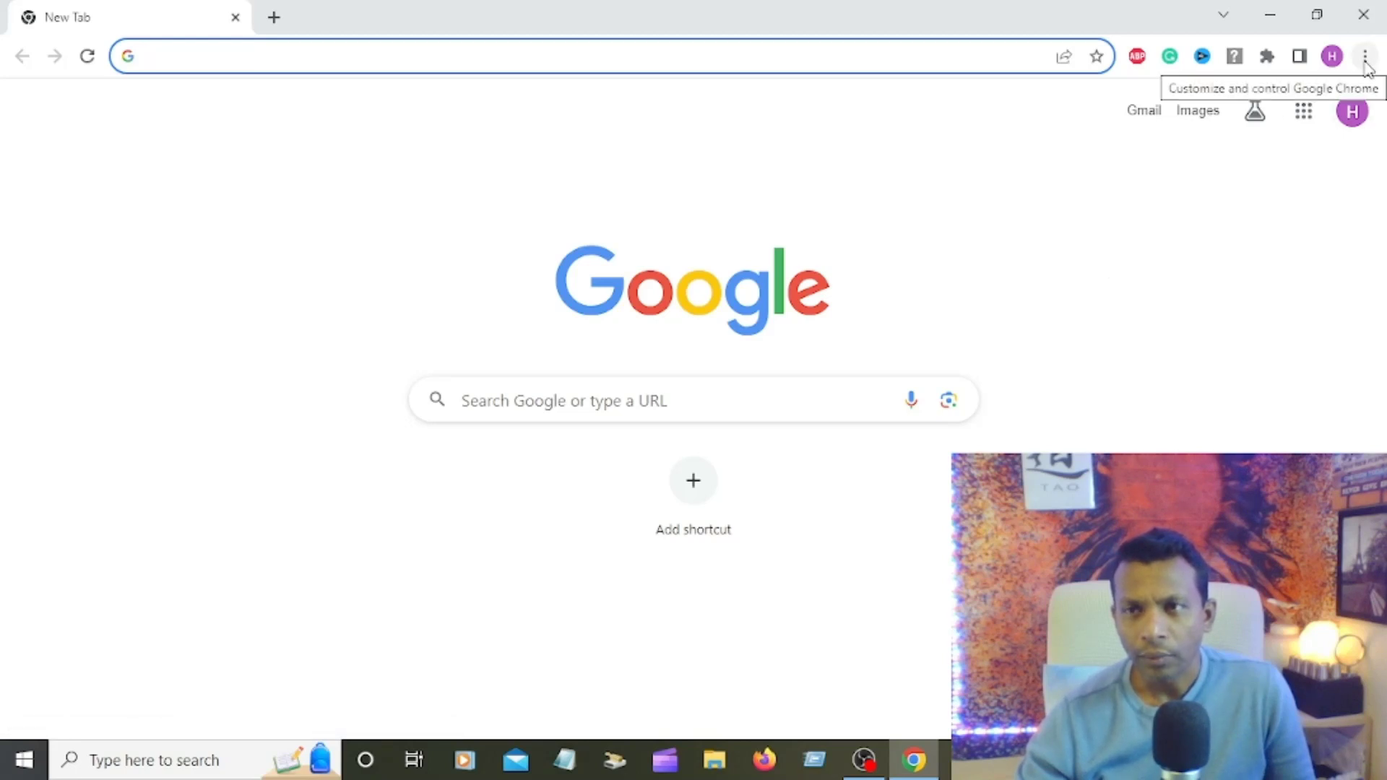
# Open Chrome's three-dot main menu from the New Tab page.
pyautogui.click(1366, 56)
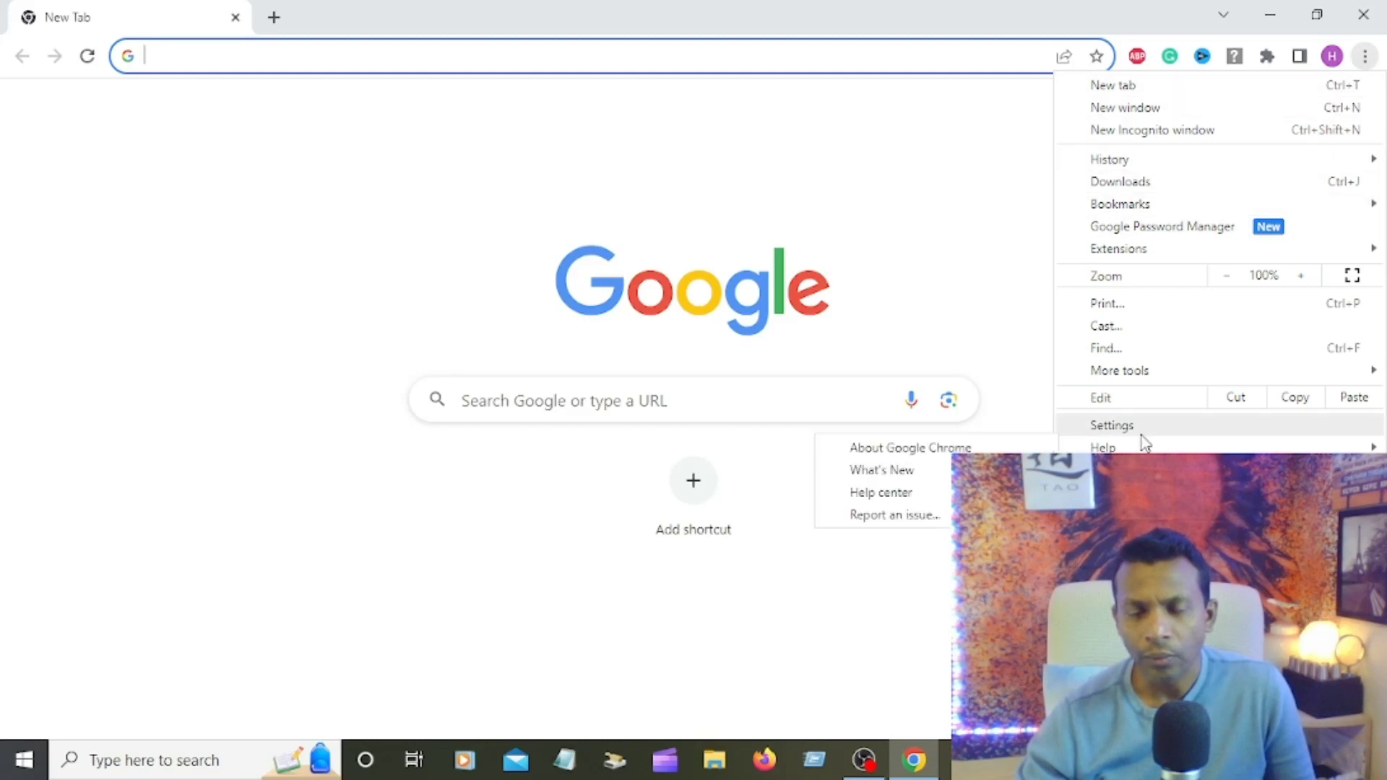
# Go to Chrome Settings, landing on the You and Google section.
pyautogui.click(1111, 426)
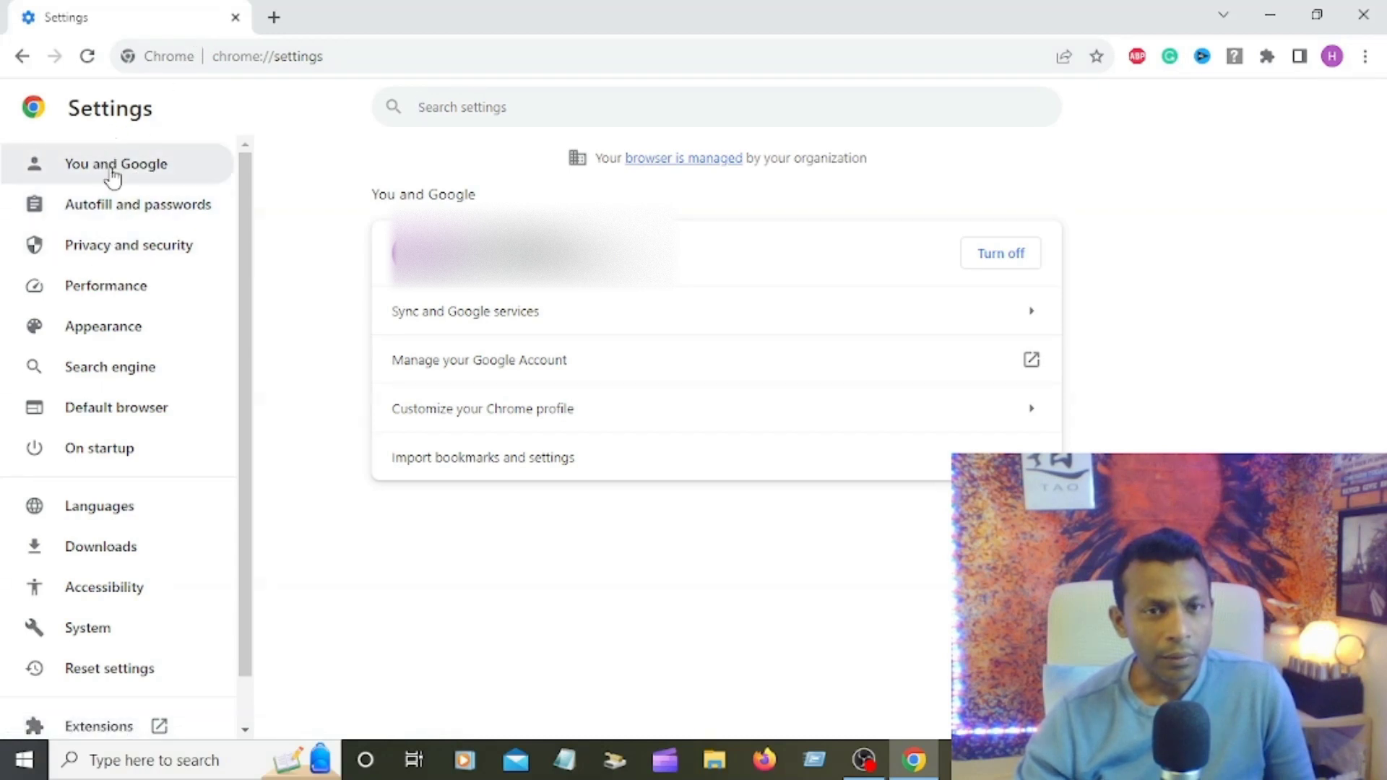
pyautogui.moveTo(103, 587)
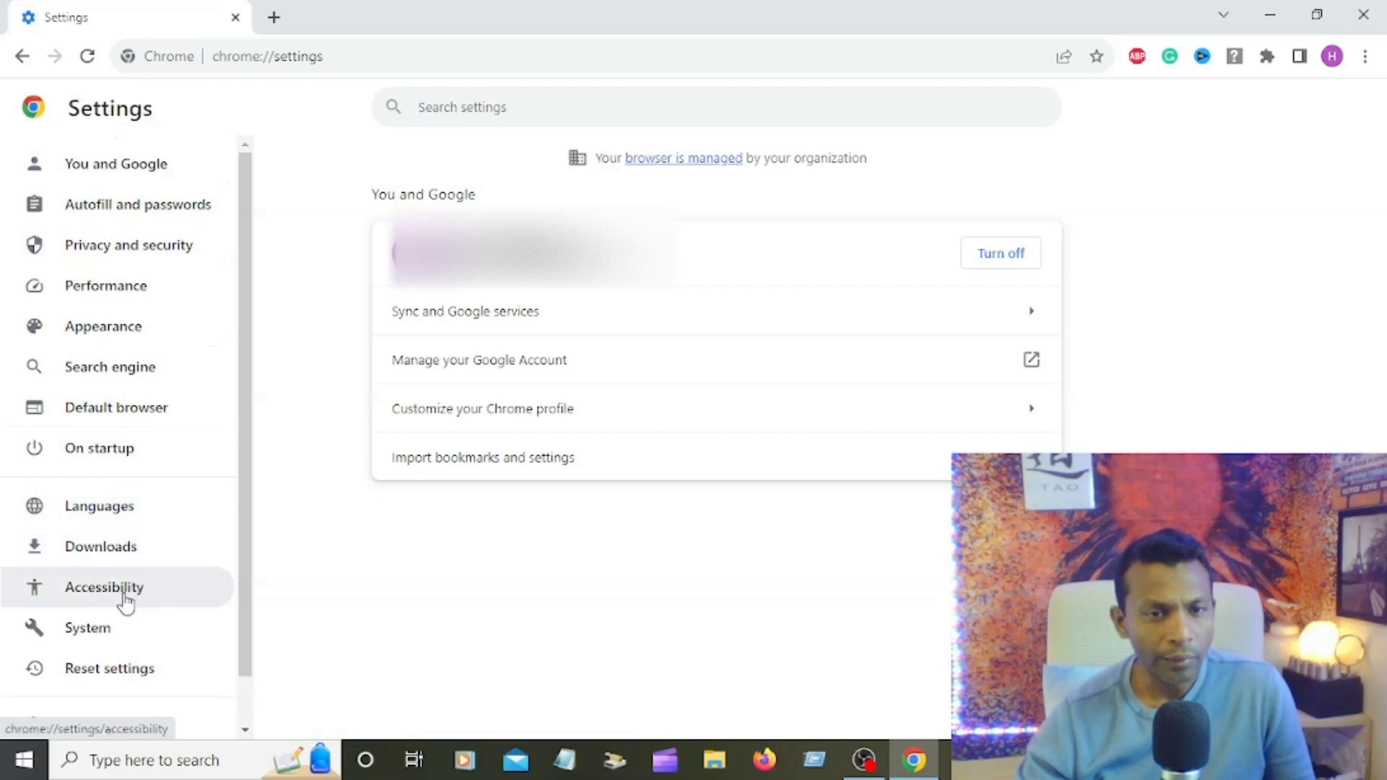
# Switch to the Accessibility section of Settings, where Live Caption is off.
pyautogui.click(103, 587)
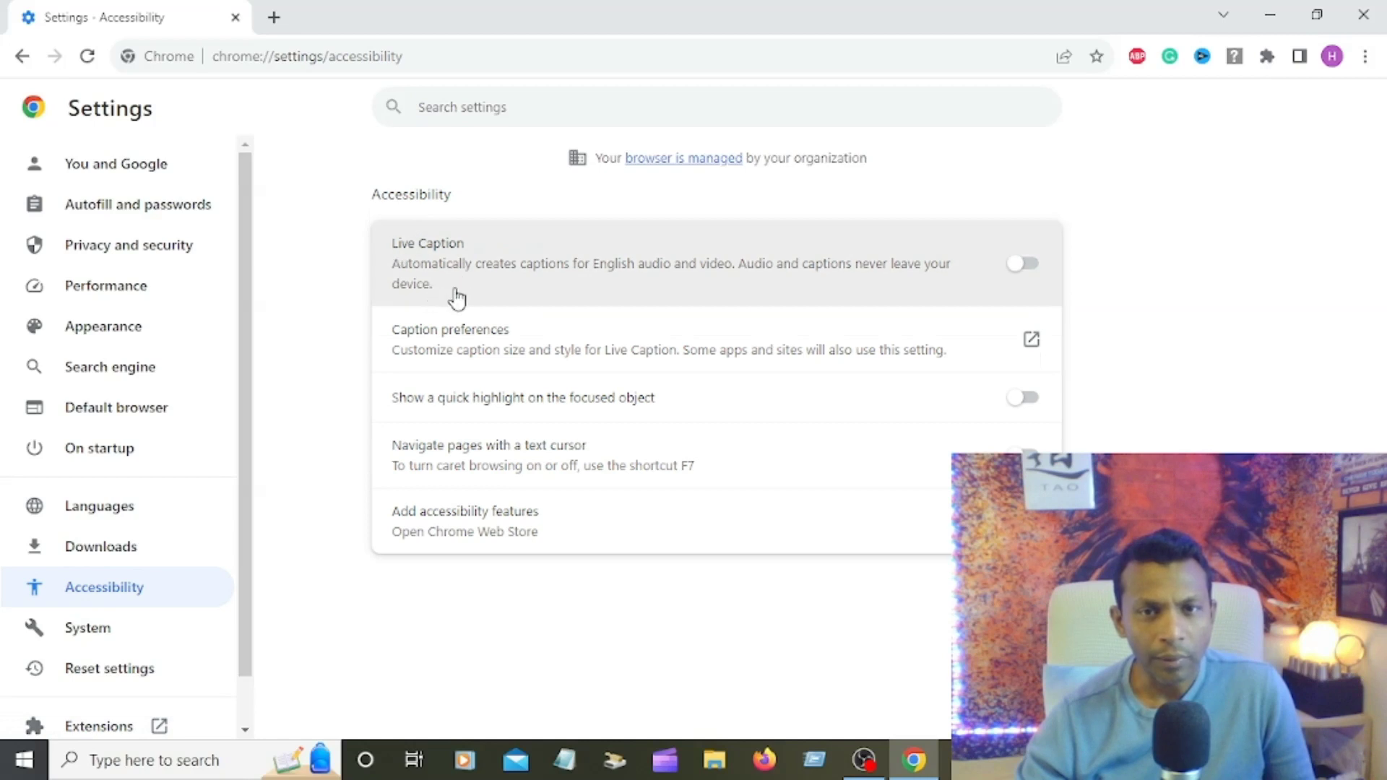
pyautogui.moveTo(559, 286)
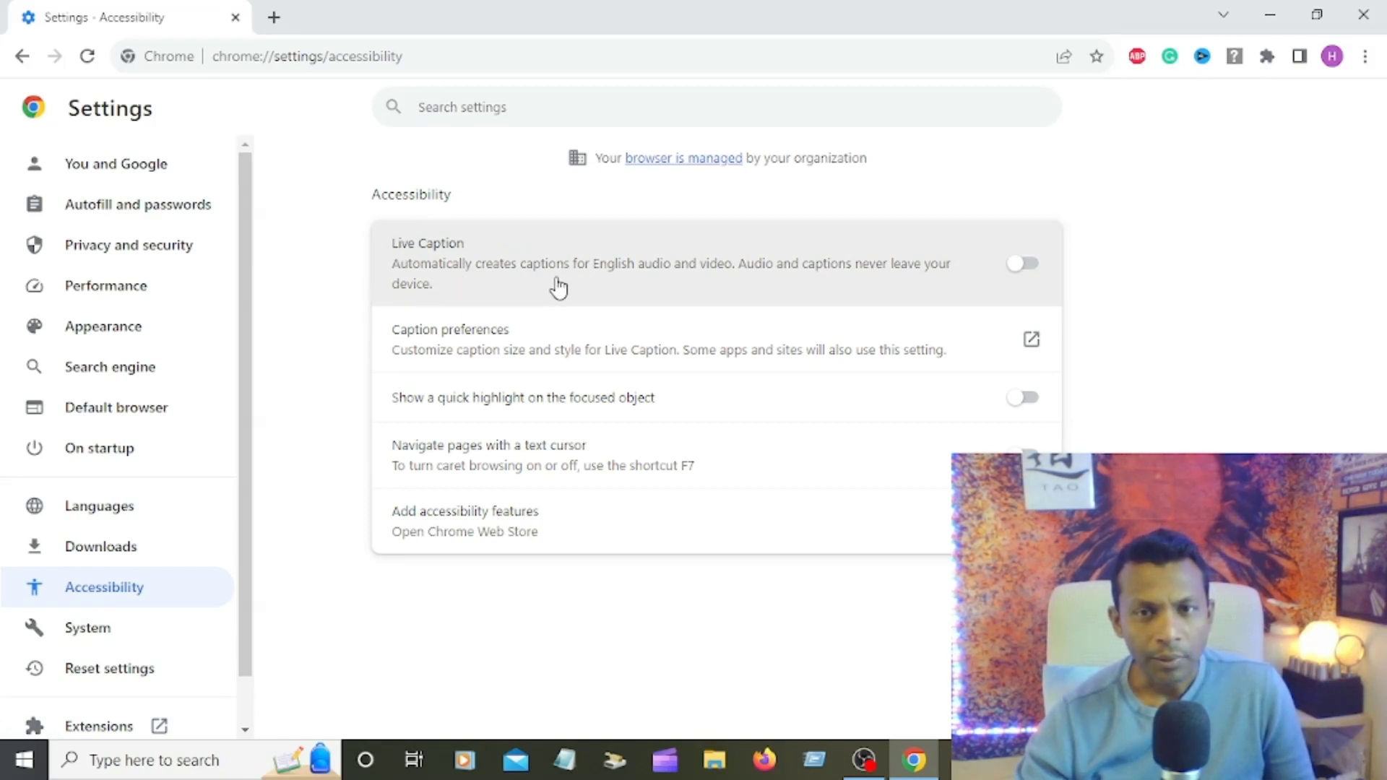
pyautogui.moveTo(717, 296)
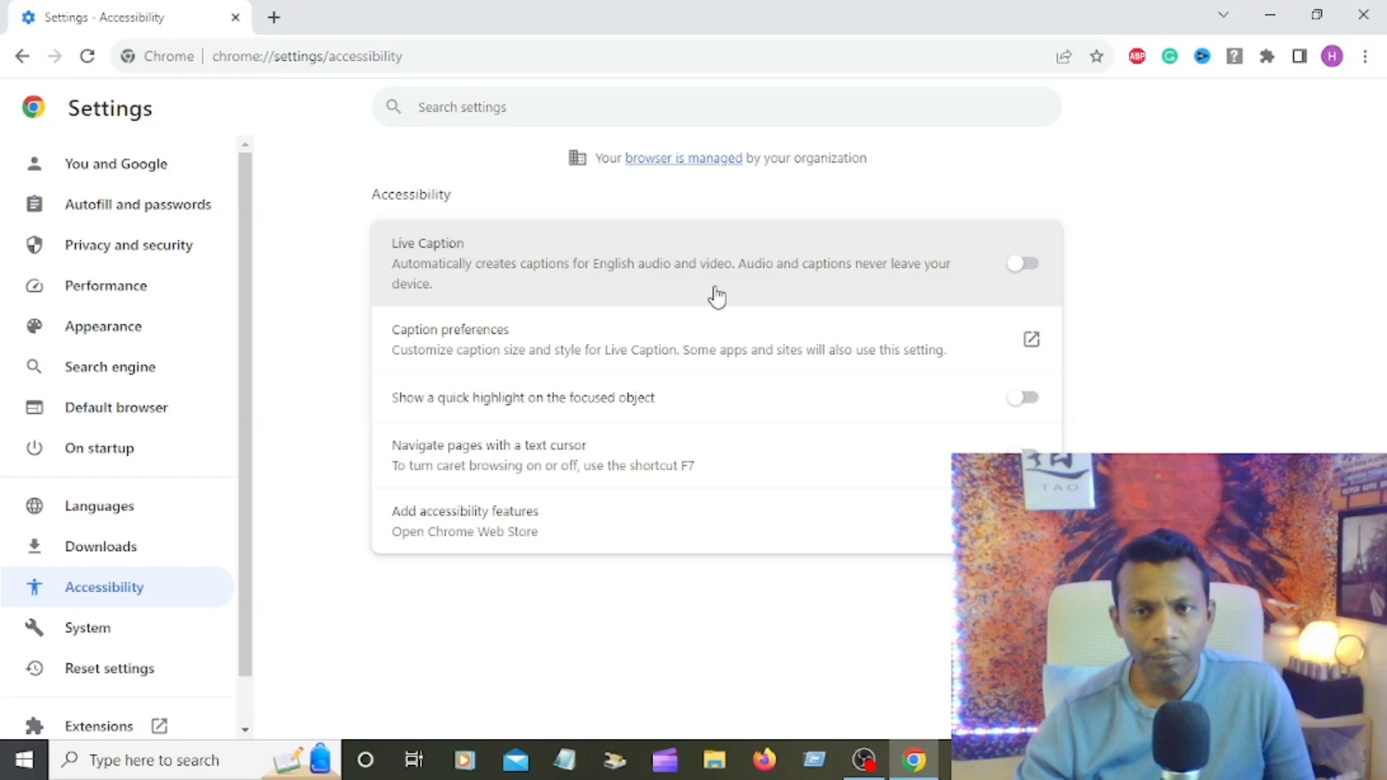
pyautogui.moveTo(948, 294)
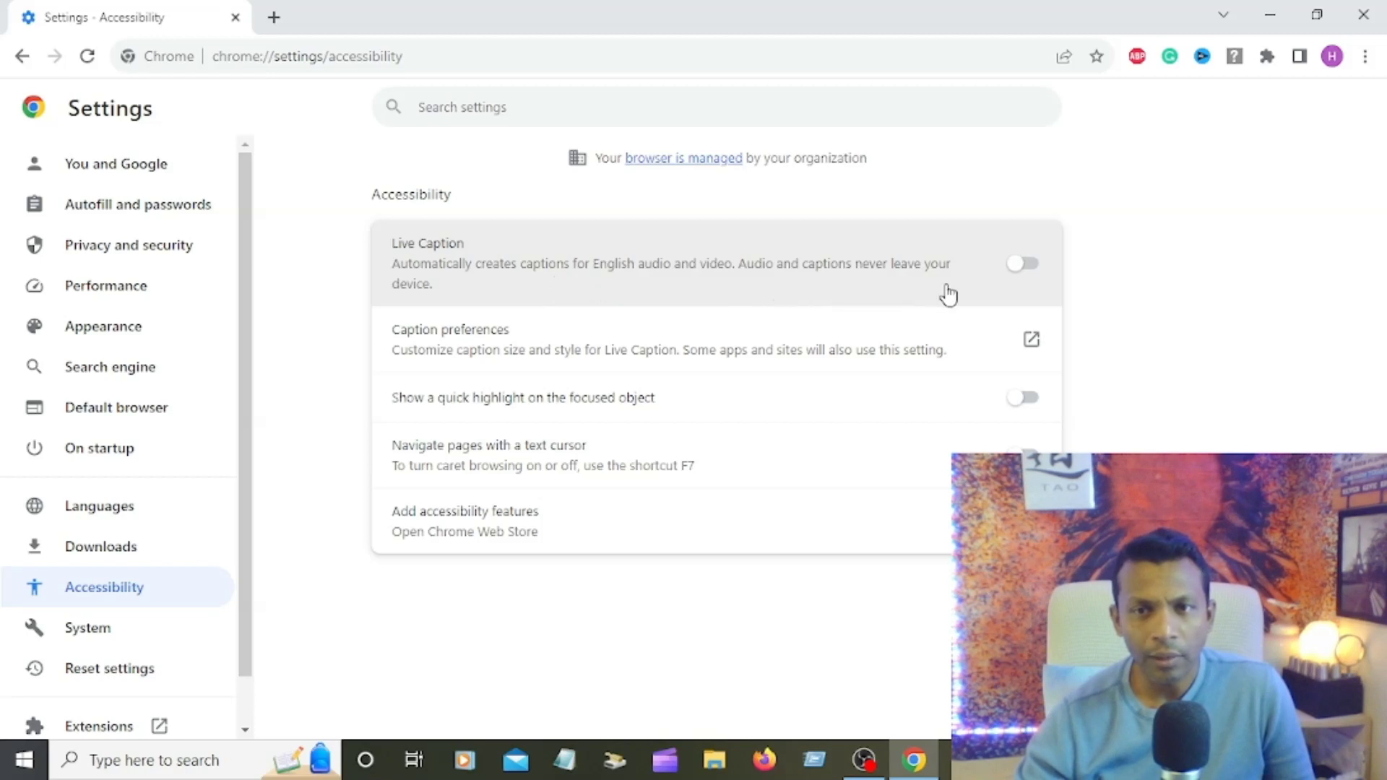
pyautogui.moveTo(634, 276)
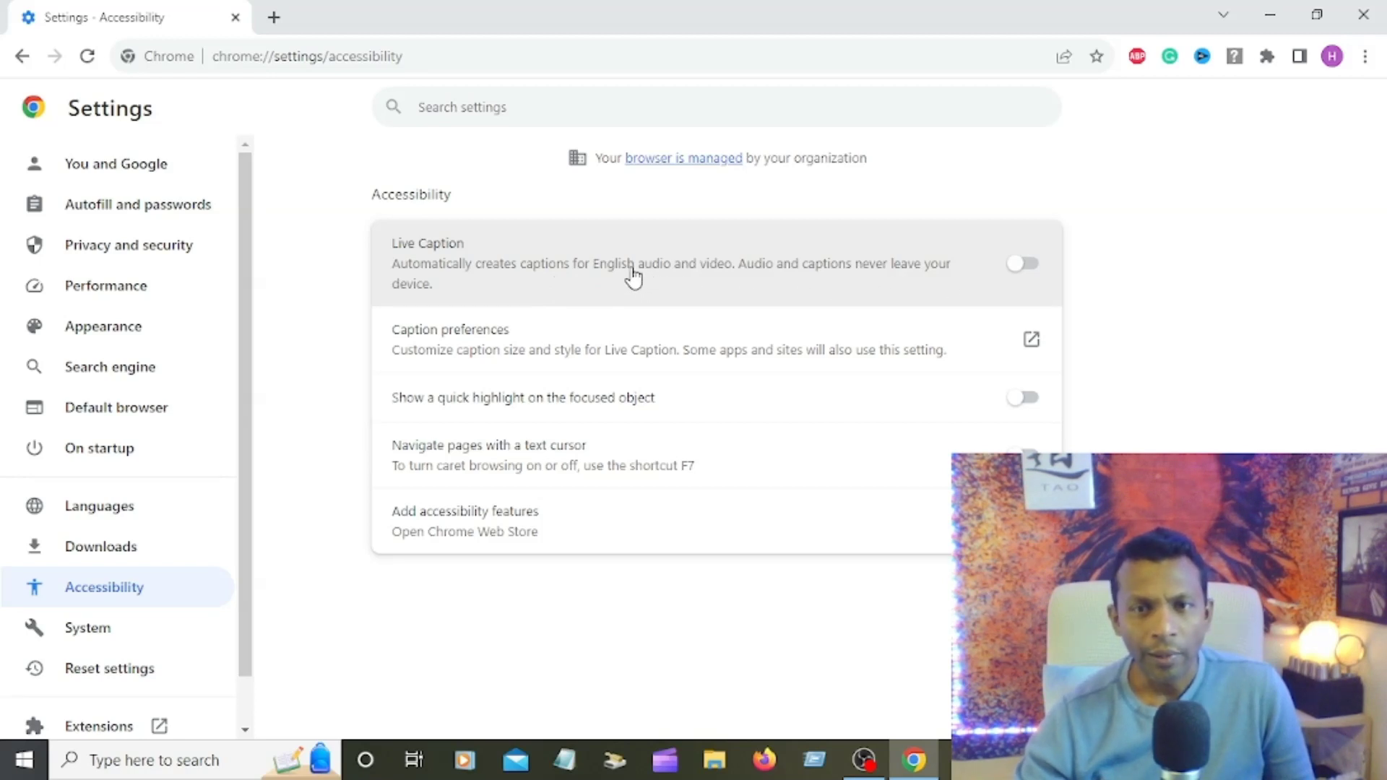
pyautogui.moveTo(960, 310)
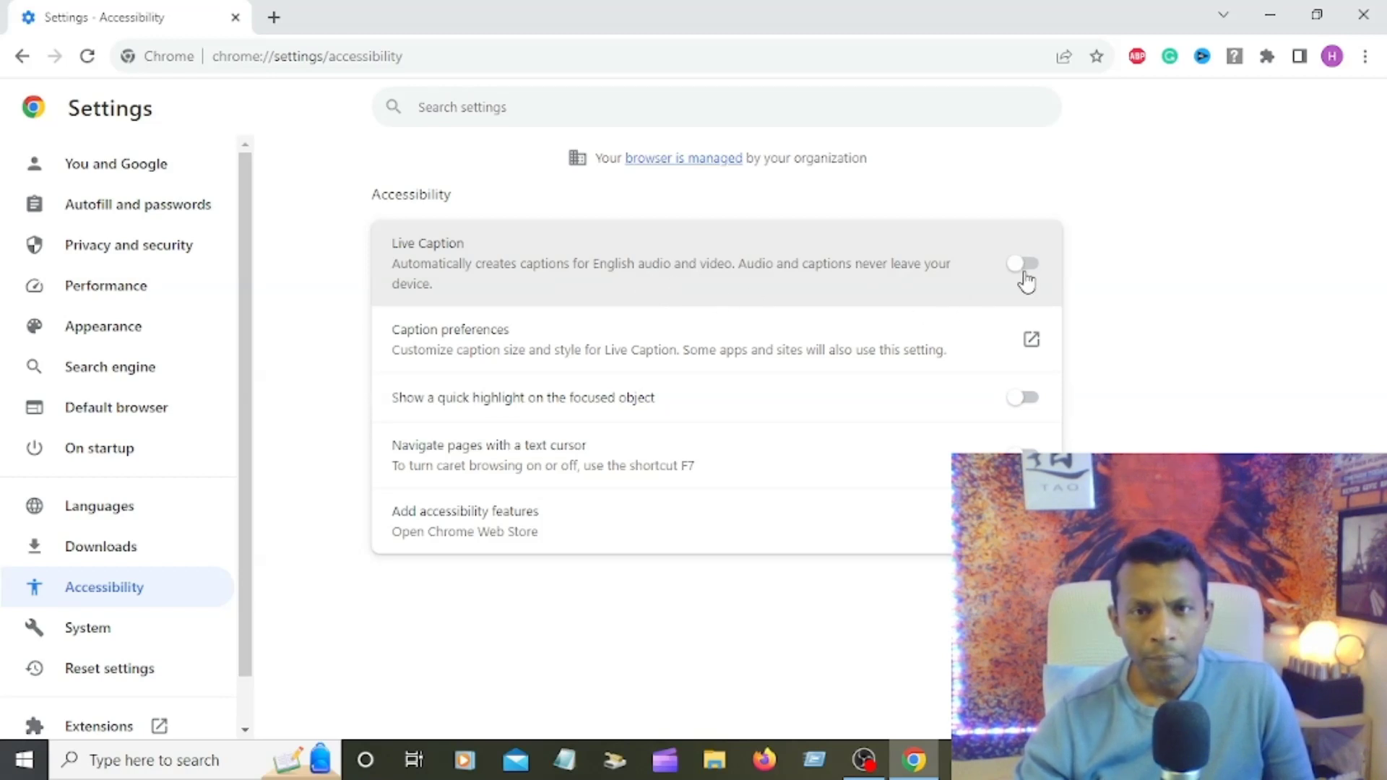
pyautogui.moveTo(971, 279)
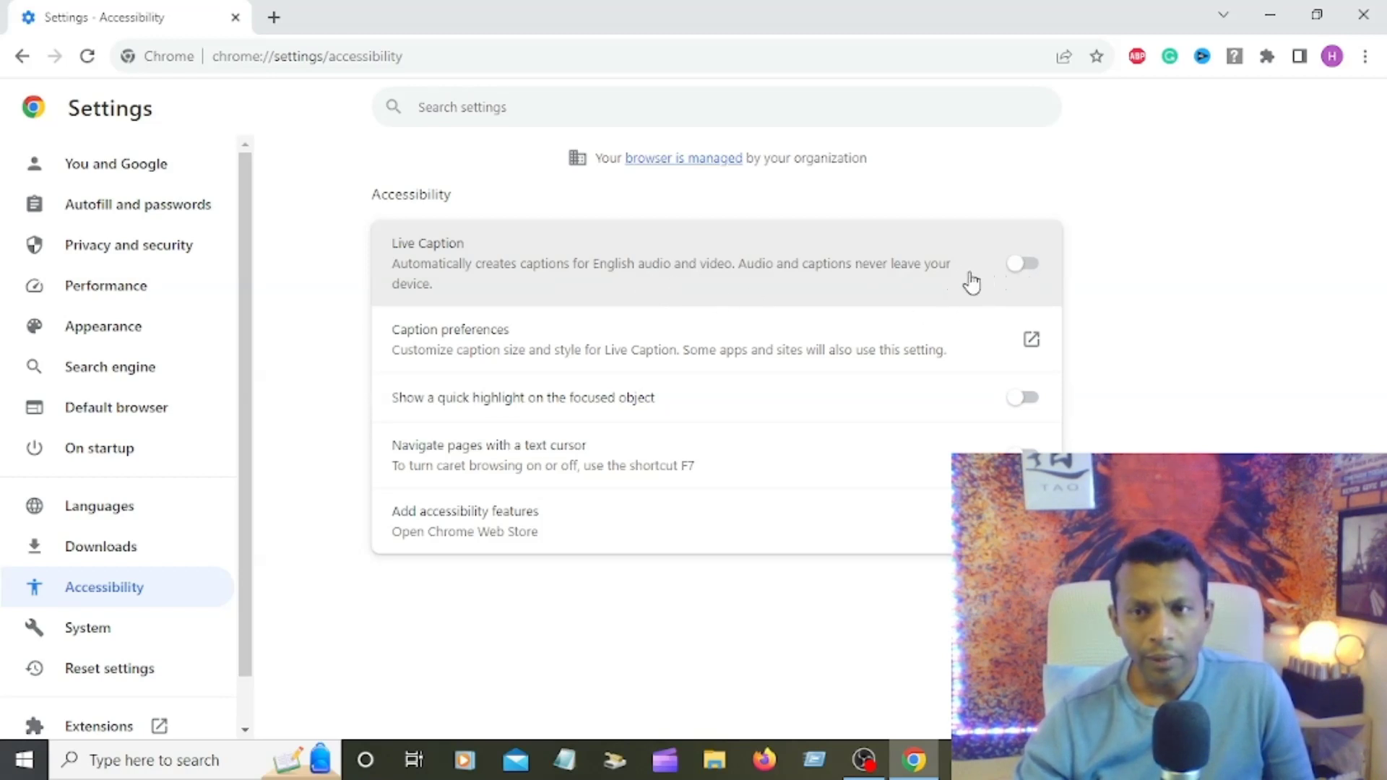
# Enable Live Caption and let its speech recognition files download to 100%.
pyautogui.click(1023, 263)
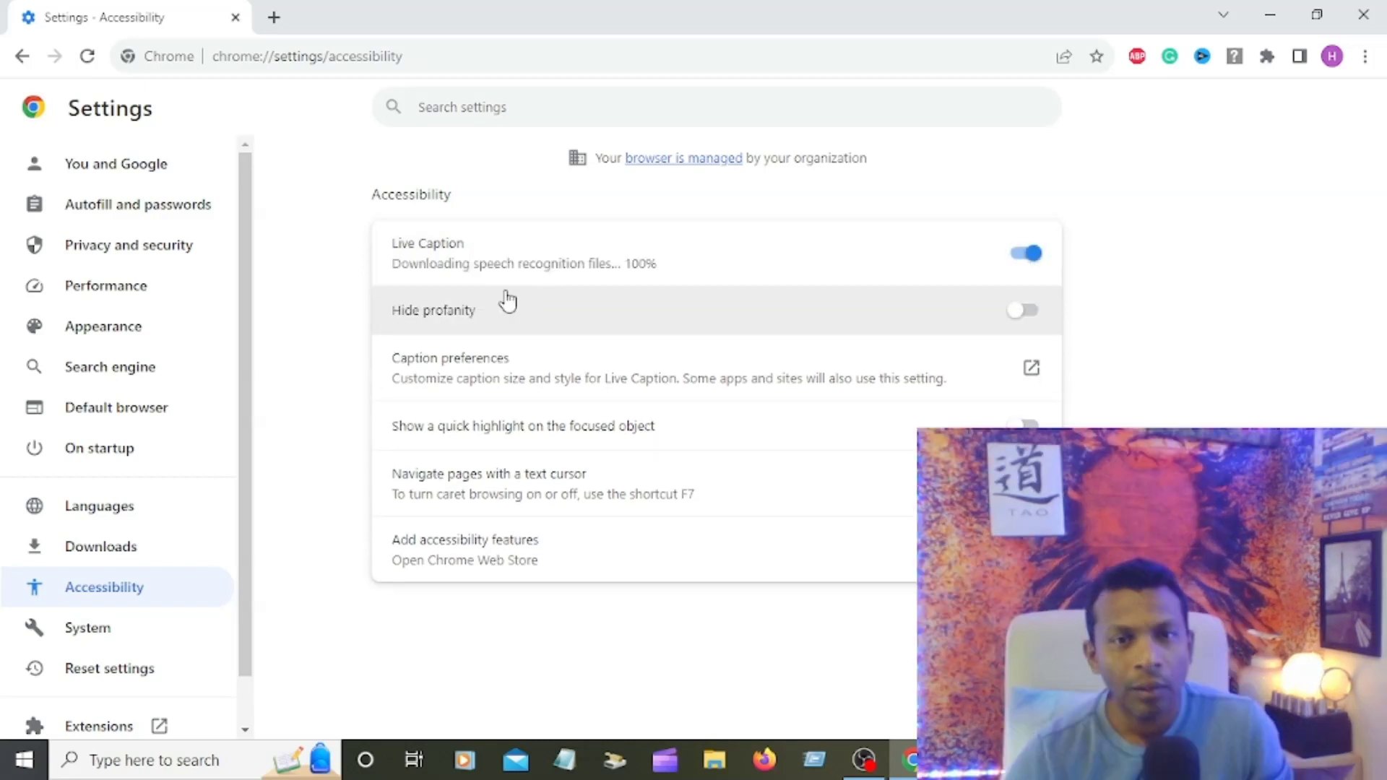
pyautogui.moveTo(526, 296)
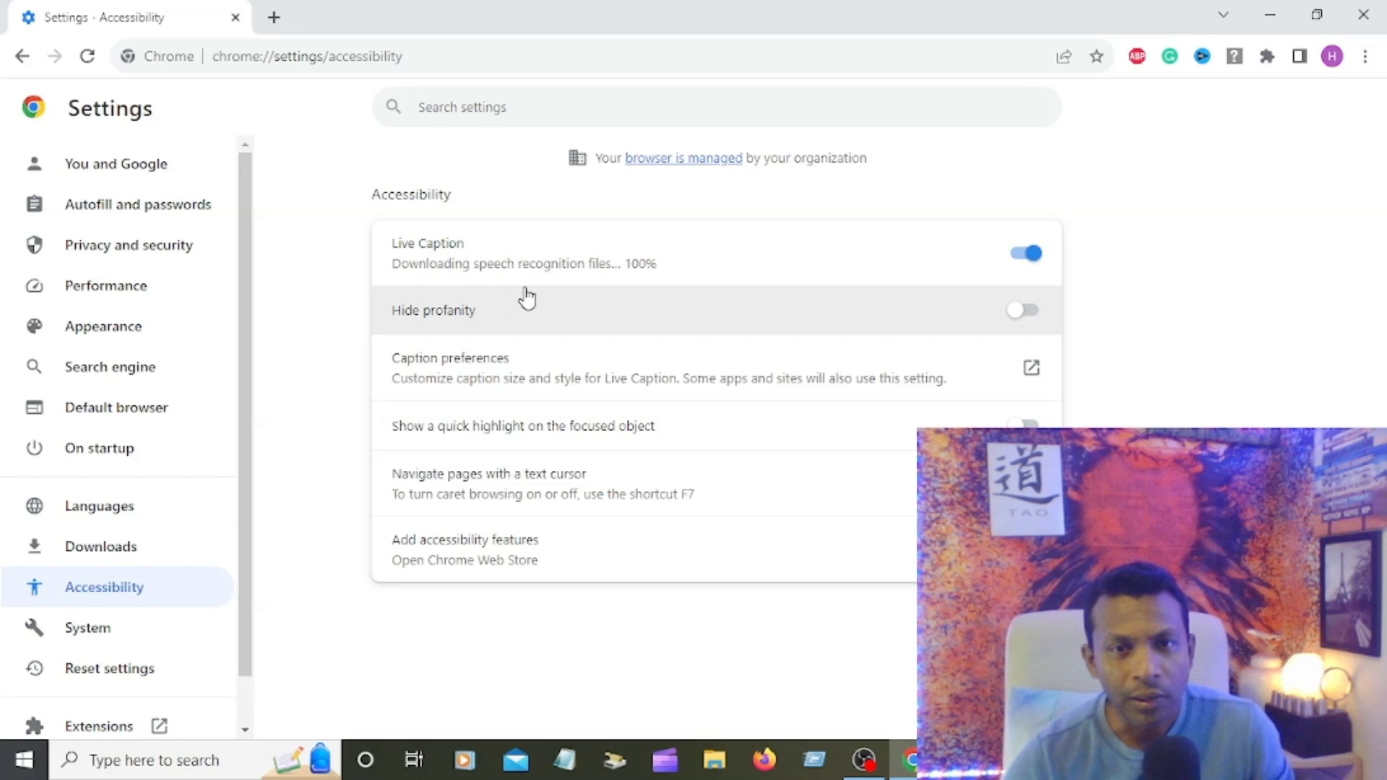
pyautogui.moveTo(657, 278)
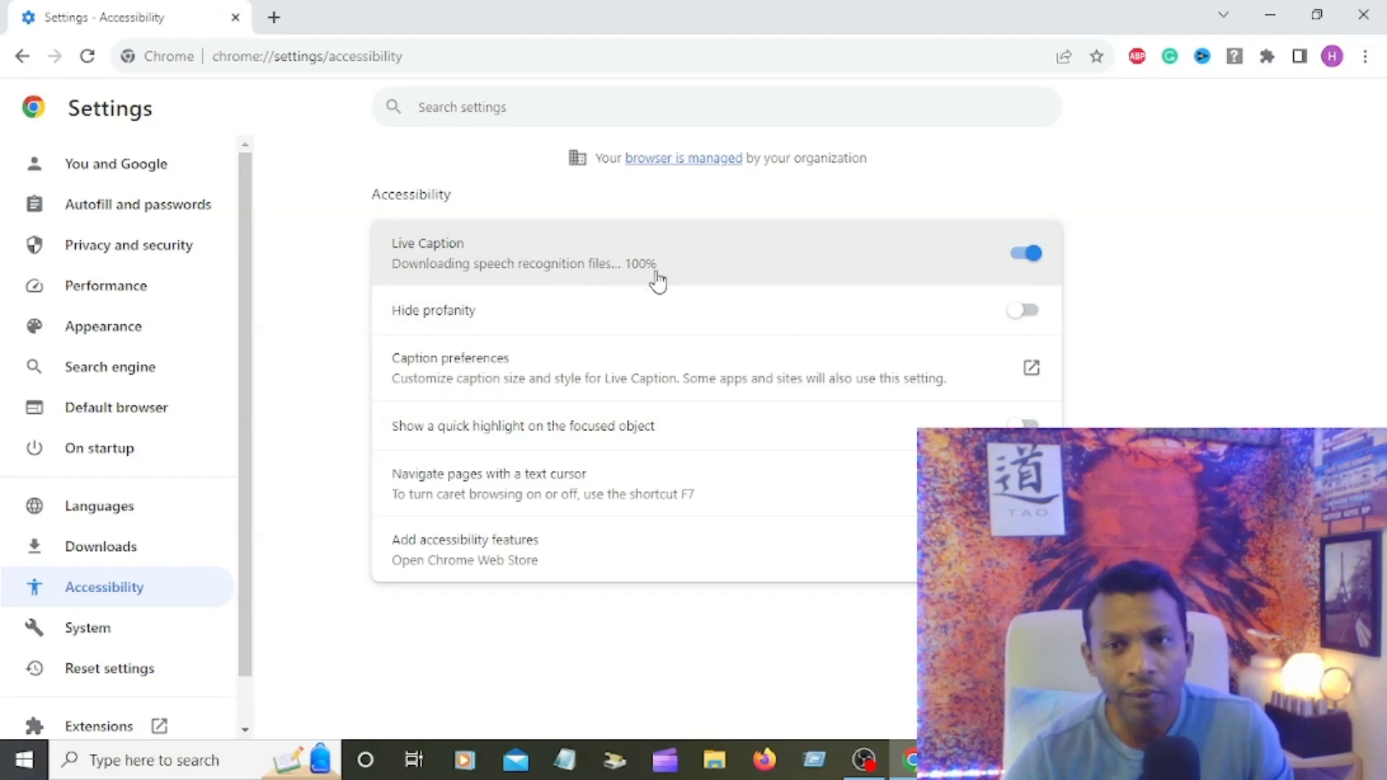
pyautogui.moveTo(693, 280)
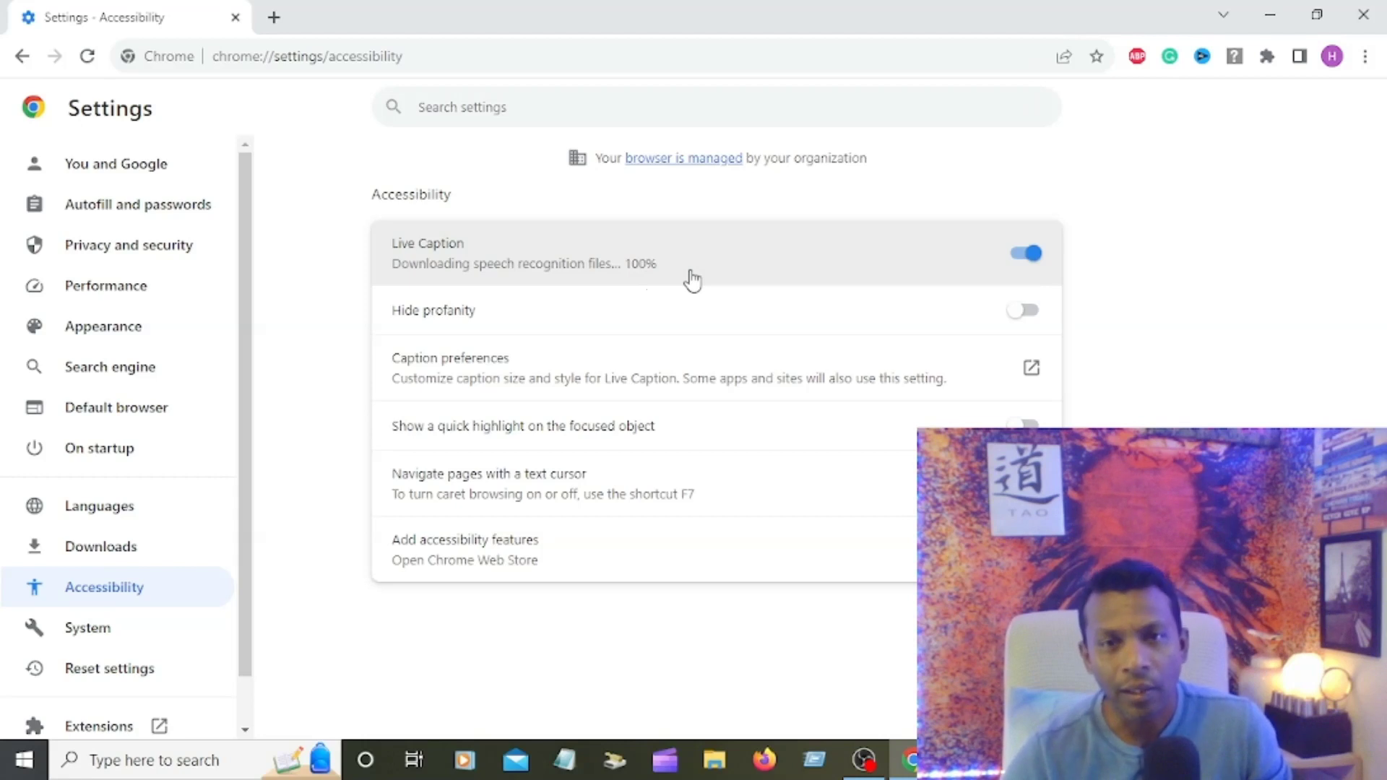
pyautogui.moveTo(758, 263)
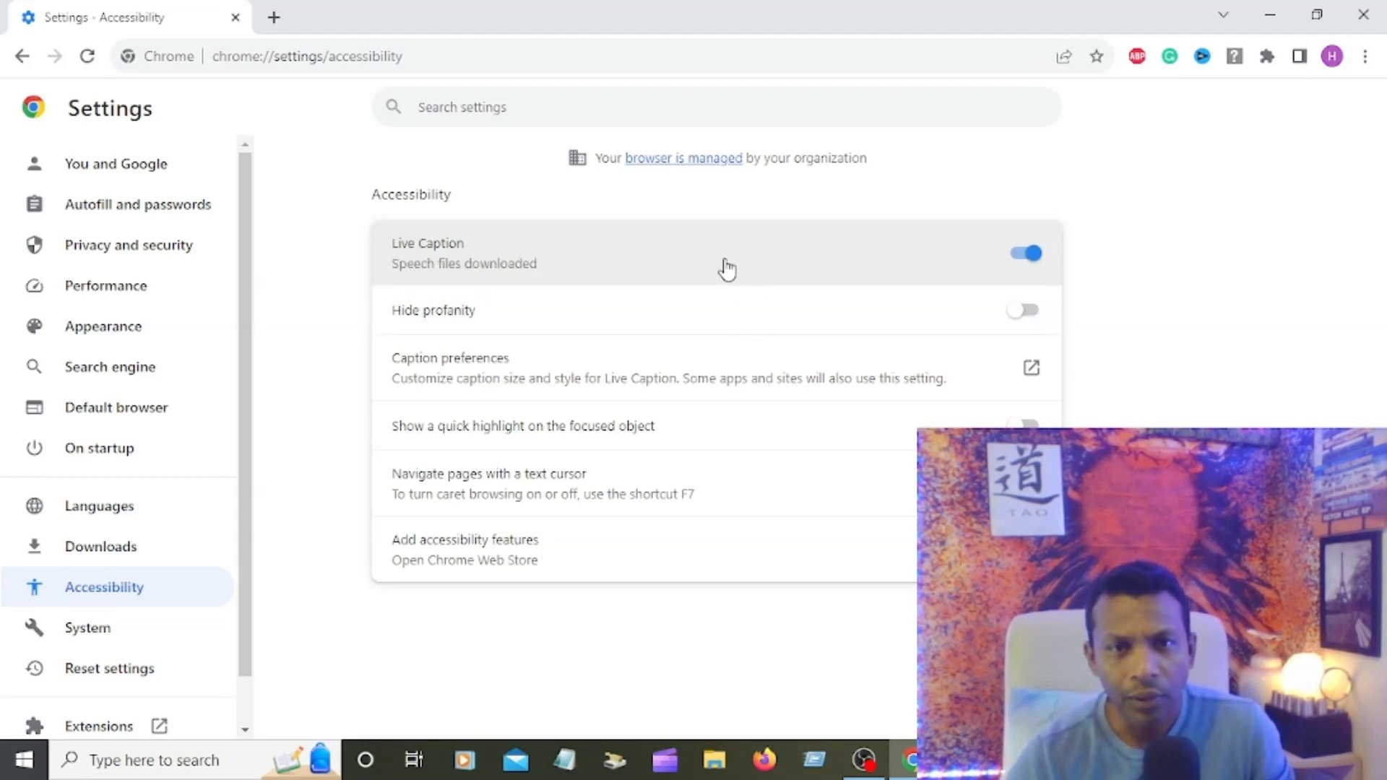
pyautogui.moveTo(844, 263)
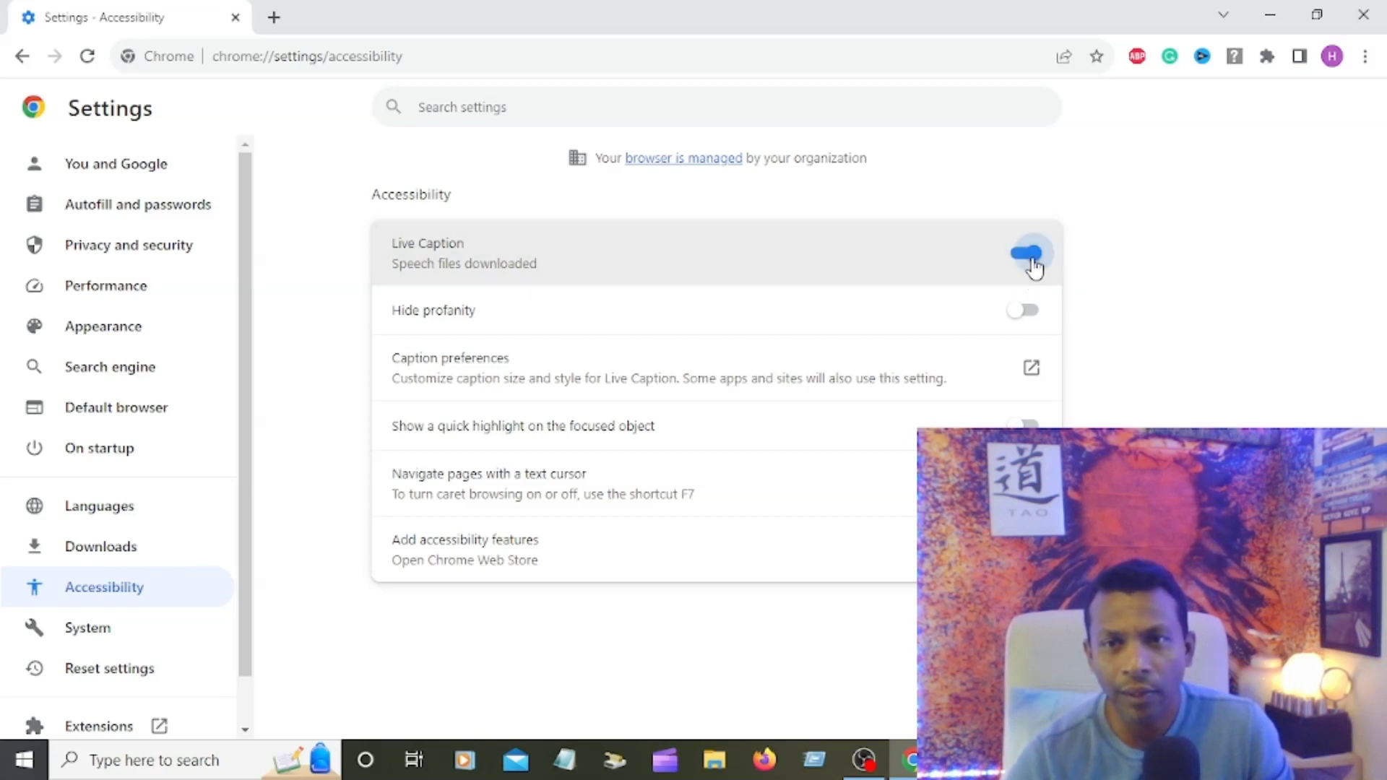
# Disable Live Caption, keeping the downloaded speech files.
pyautogui.click(1021, 254)
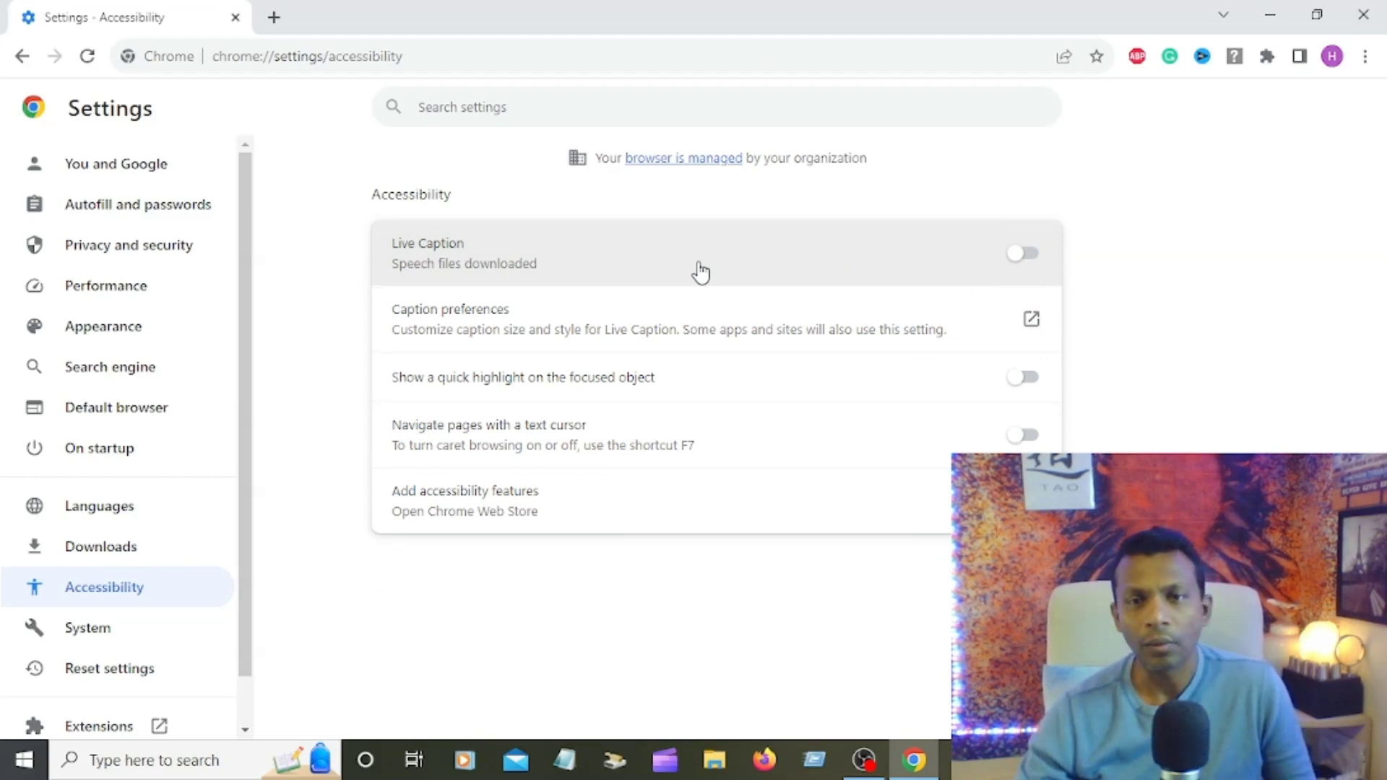
pyautogui.moveTo(777, 266)
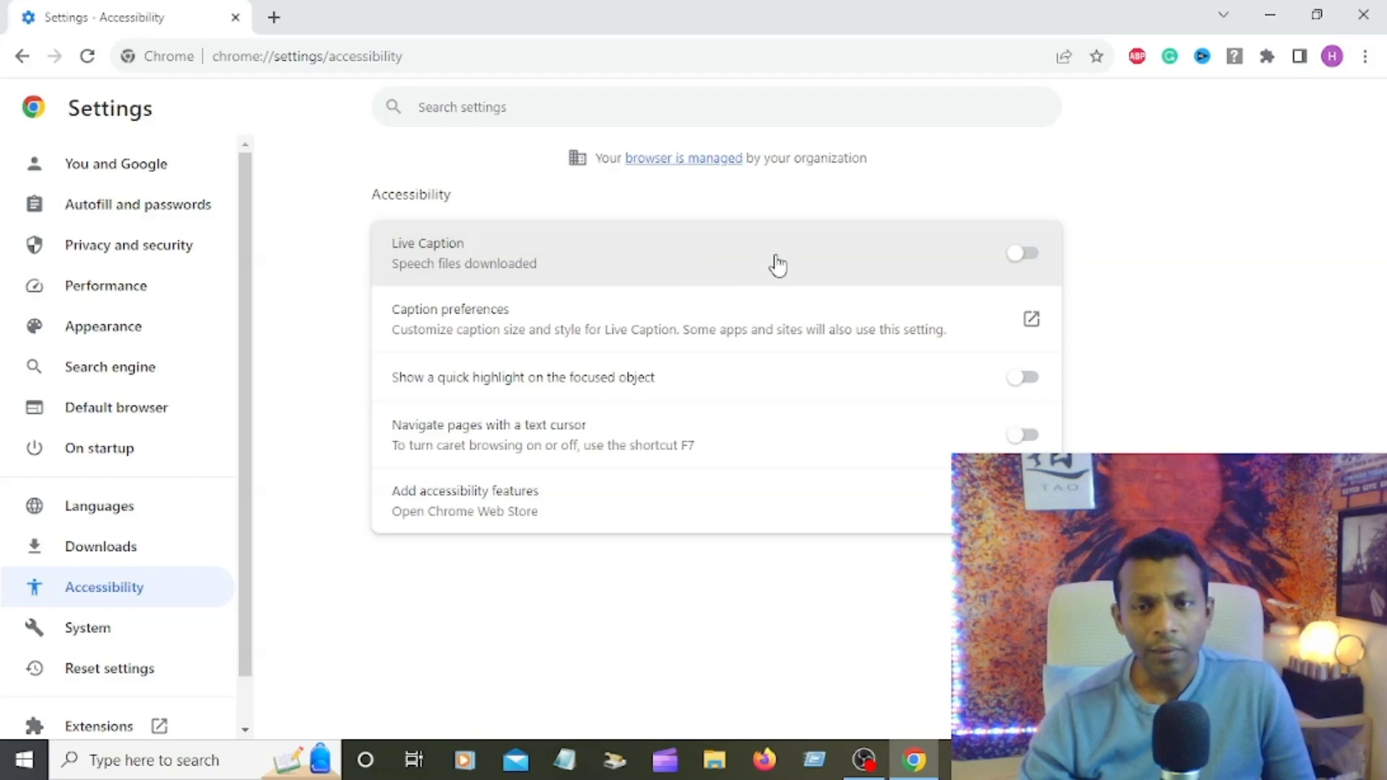